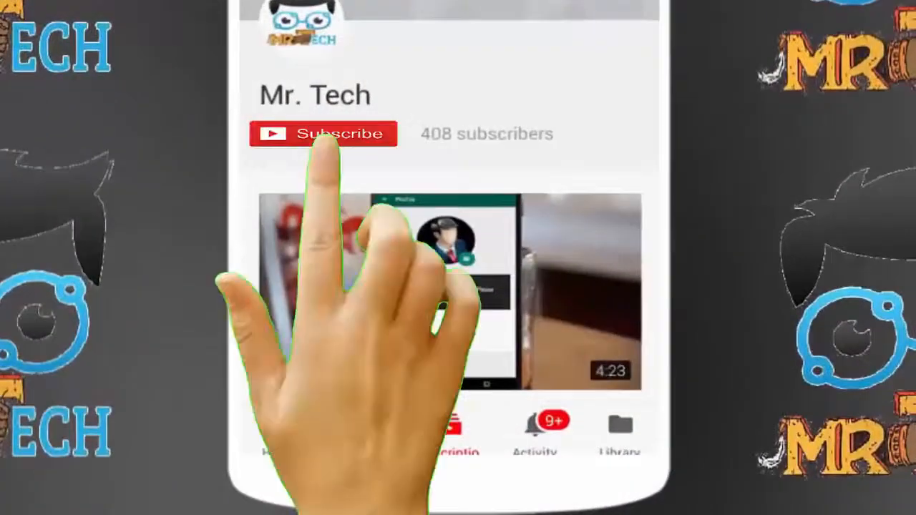
Go through Devices and the Mouse page to open Additional mouse options.
left_click(325, 134)
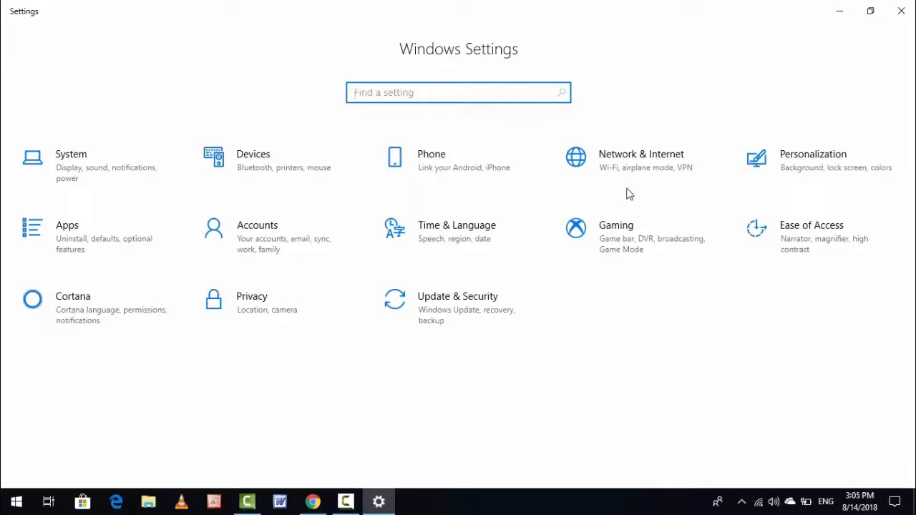
left_click(253, 154)
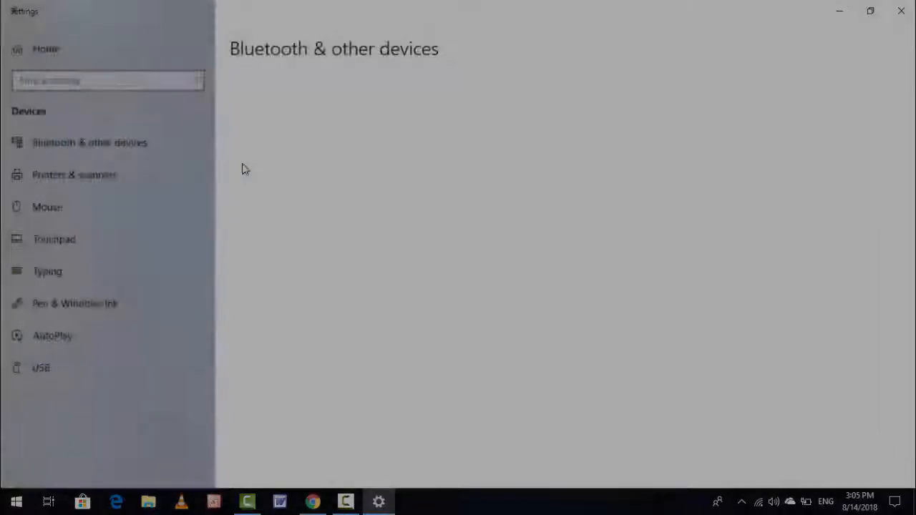
left_click(46, 207)
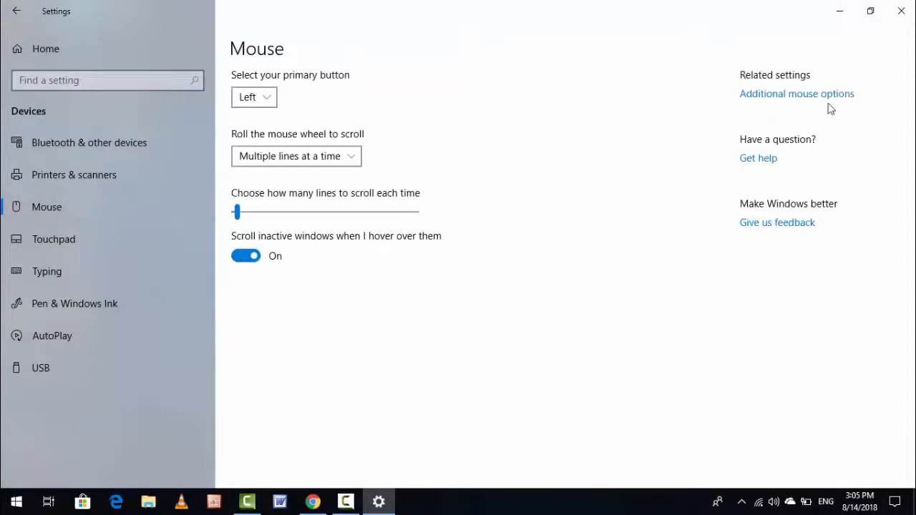
mouse_move(800, 100)
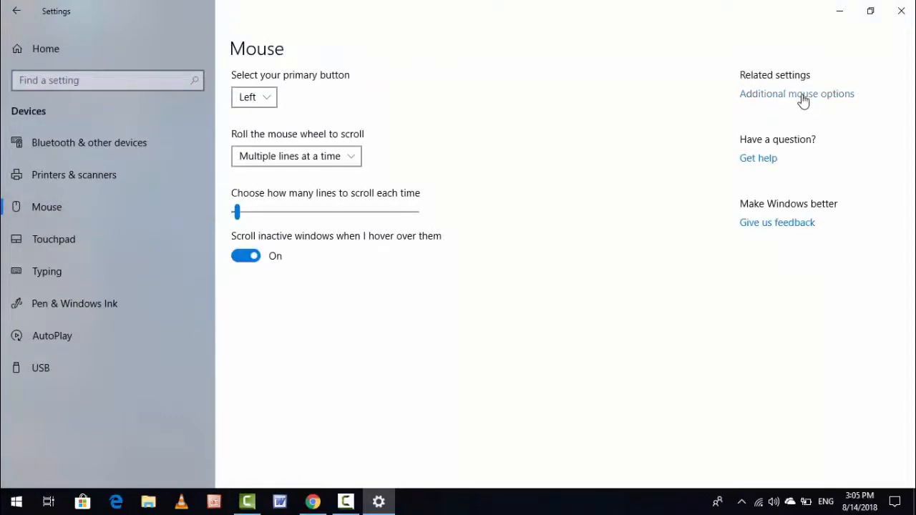
left_click(797, 94)
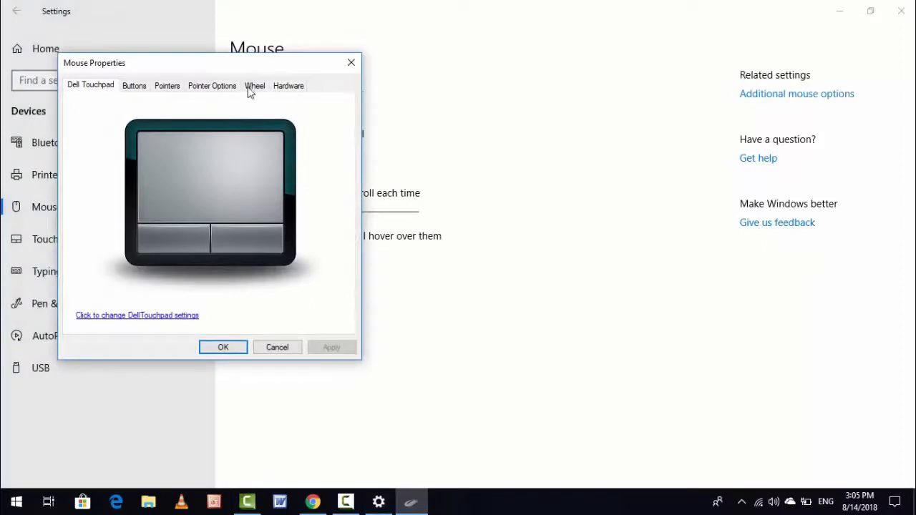
mouse_move(220, 92)
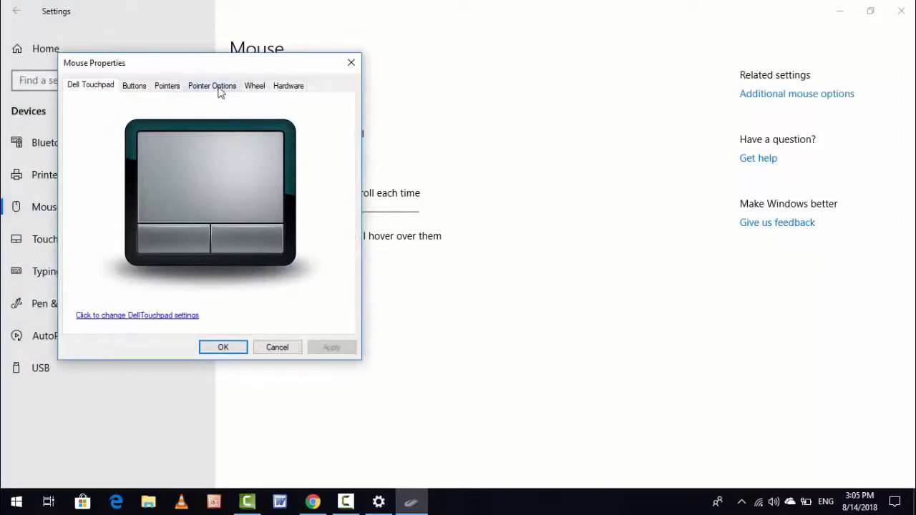
On Pointer Options, set pointer speed to the fast end, then apply and confirm with OK.
left_click(212, 85)
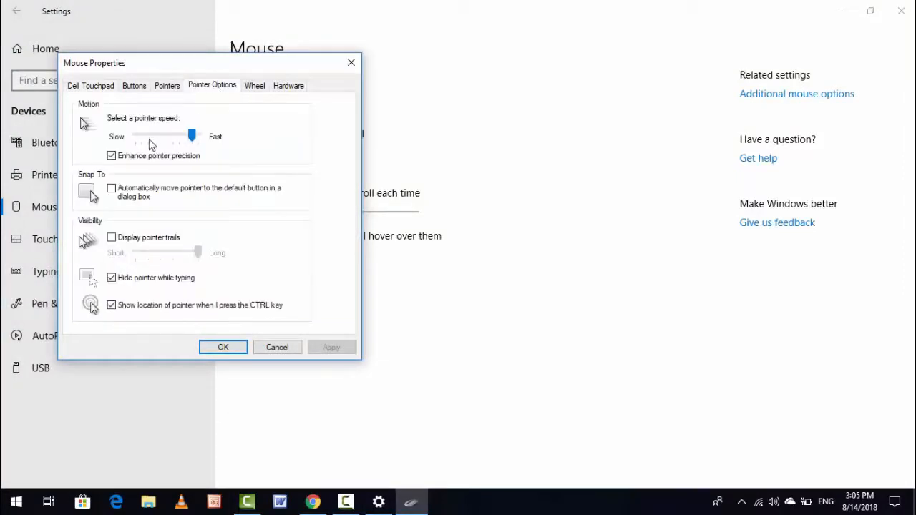
left_click_drag(192, 136, 179, 136)
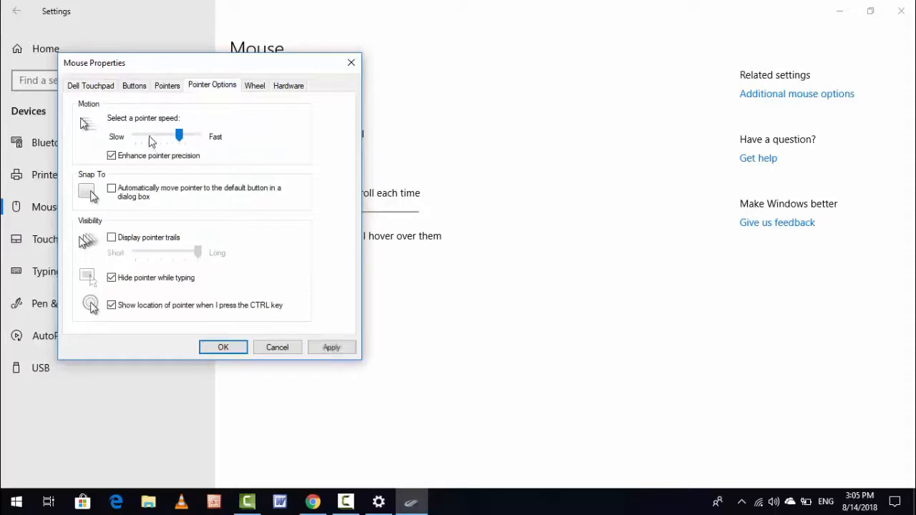
left_click_drag(179, 136, 166, 136)
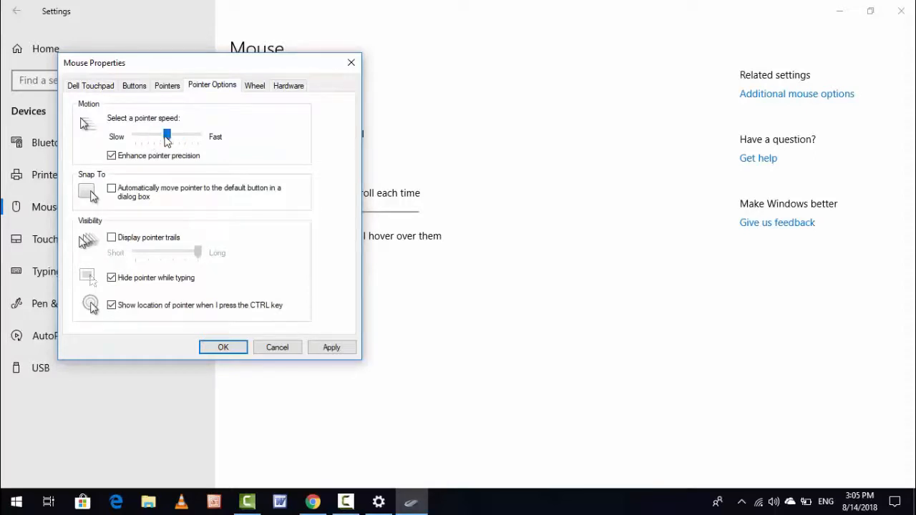
left_click_drag(166, 136, 179, 136)
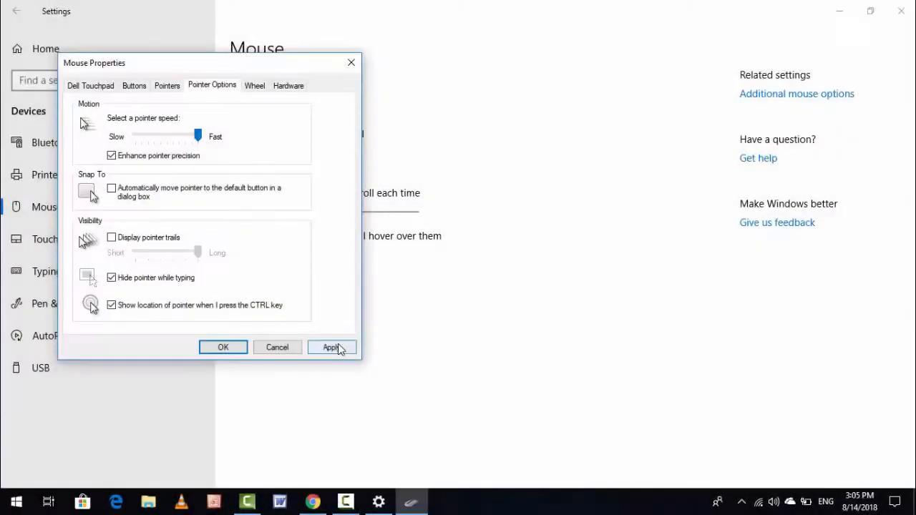
left_click(331, 347)
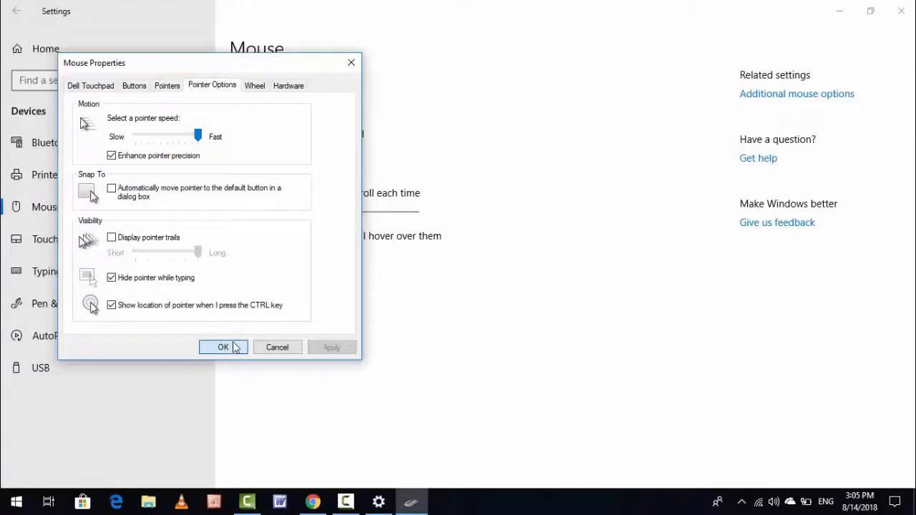
left_click(223, 347)
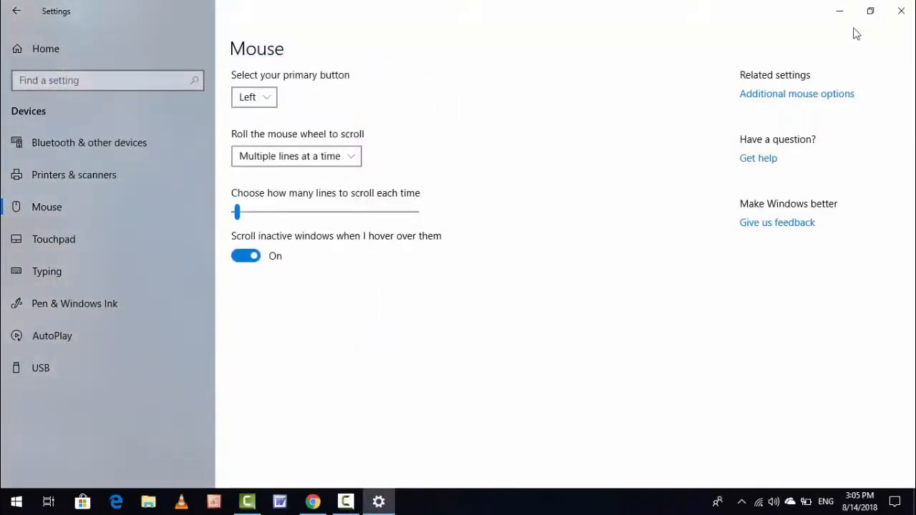
mouse_move(553, 203)
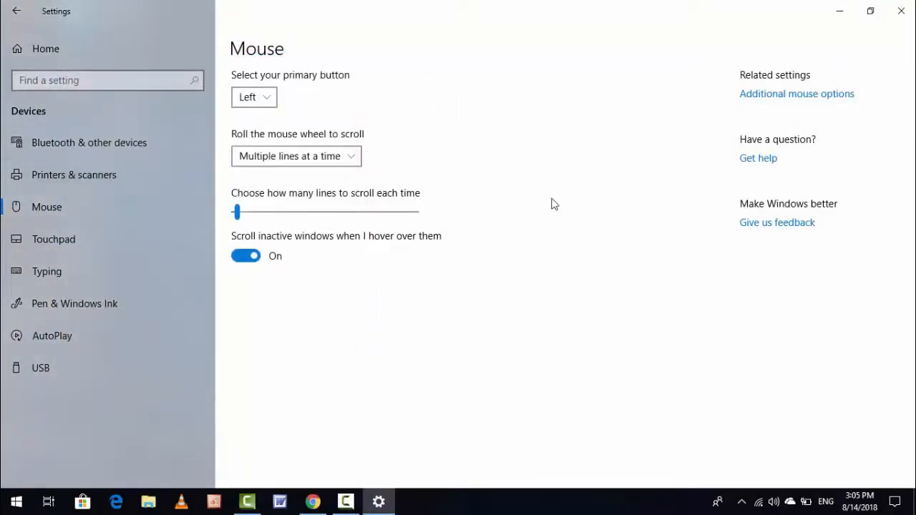
mouse_move(901, 11)
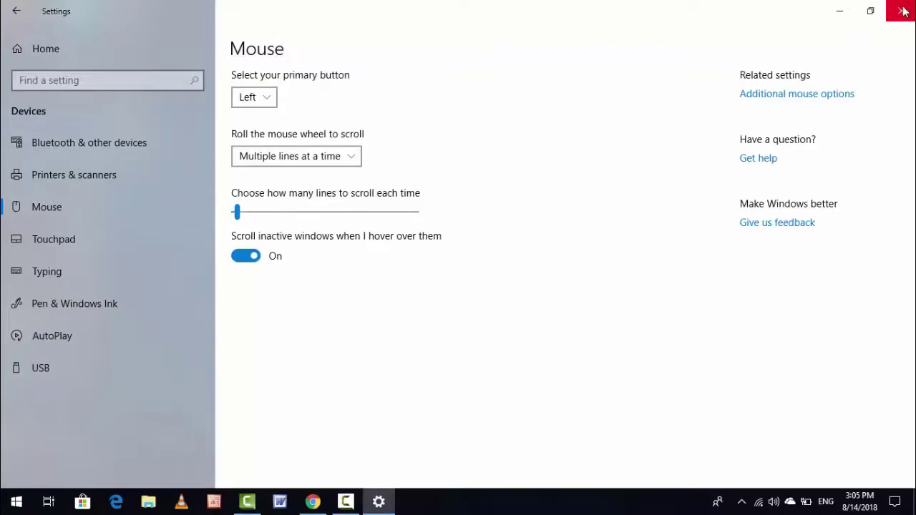
Close the Settings window to return to the desktop.
left_click(901, 12)
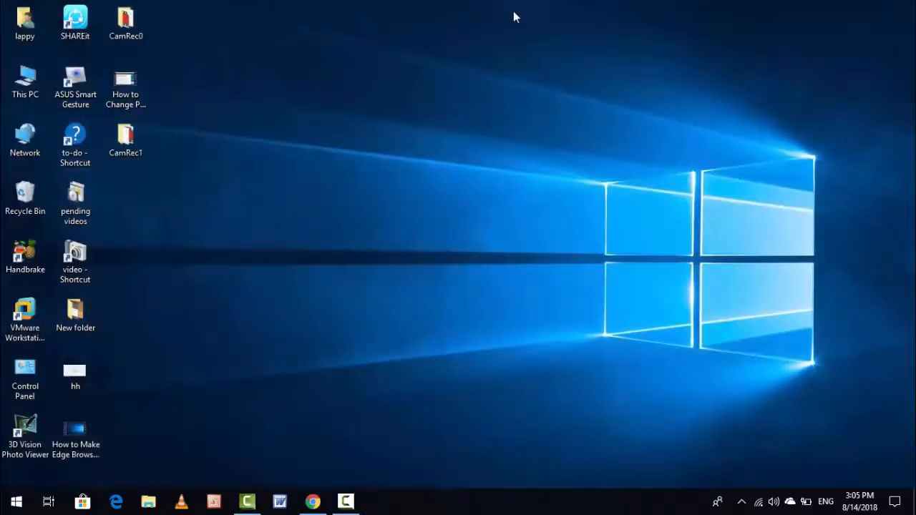